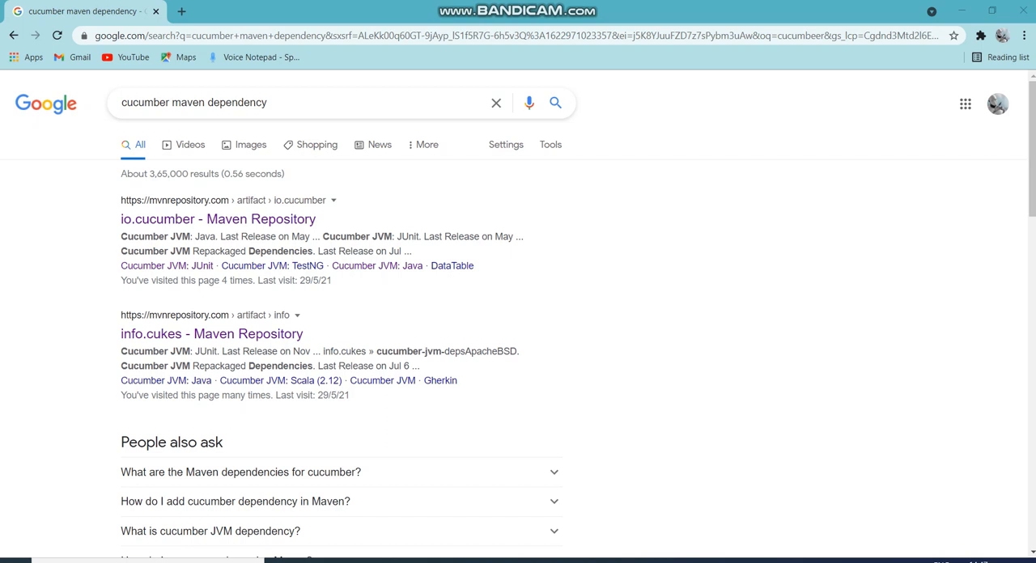
Bring up the link options for the 'info.cukes - Maven Repository' search result
click(210, 334)
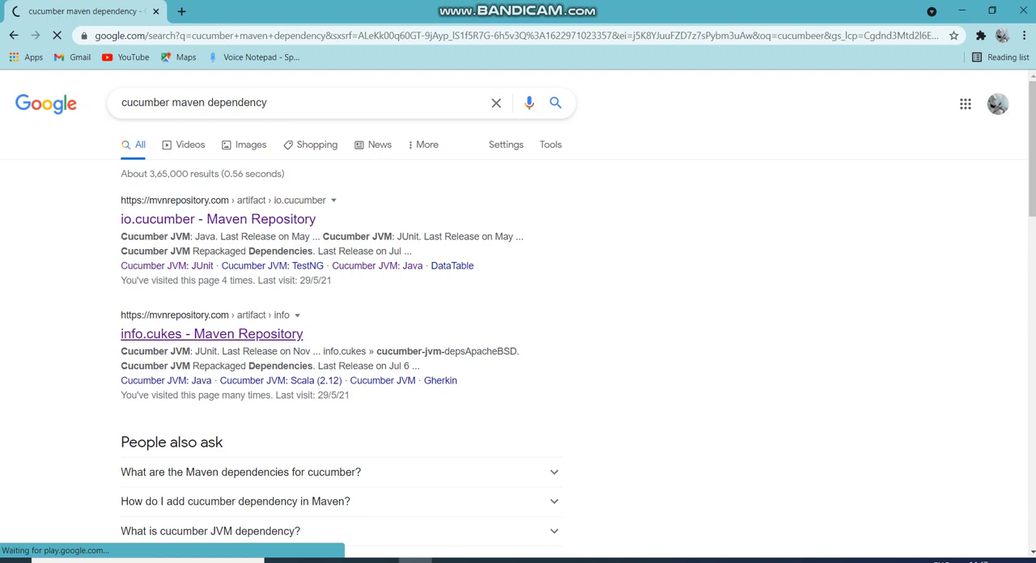
right_click(210, 334)
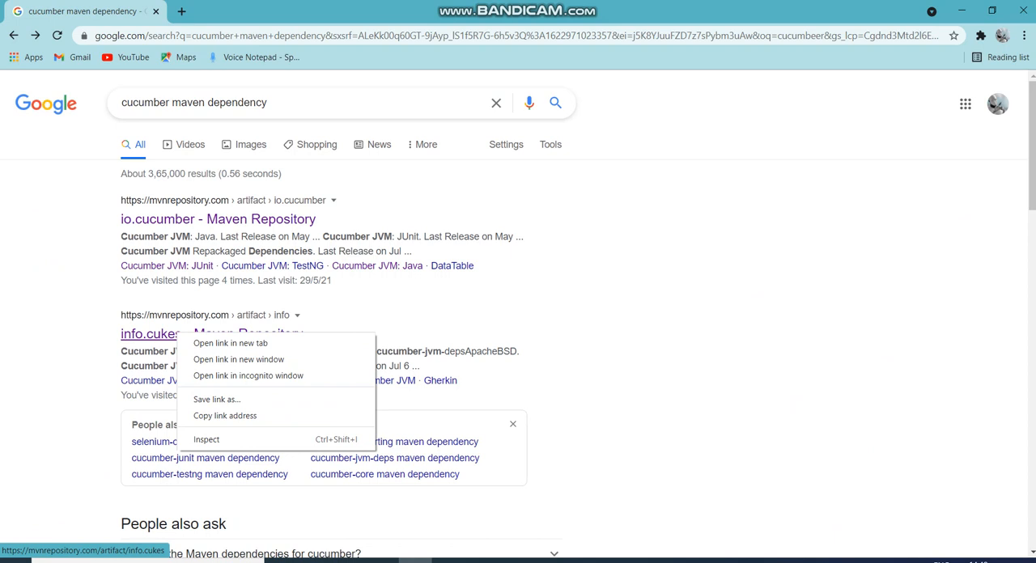
Open the info.cukes group in a new tab and review the Cucumber JVM: Java version list
click(230, 343)
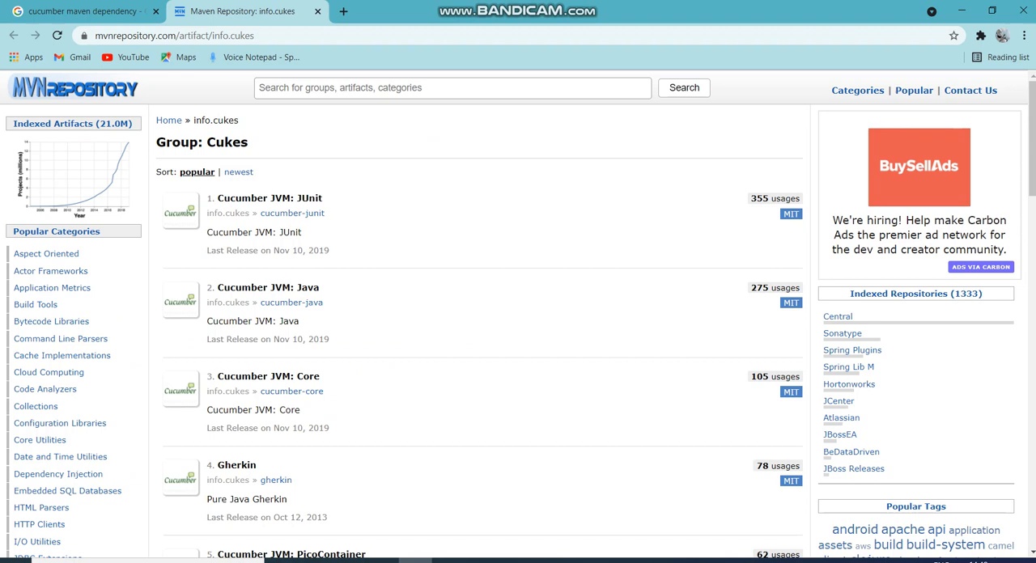
mouse_move(267, 289)
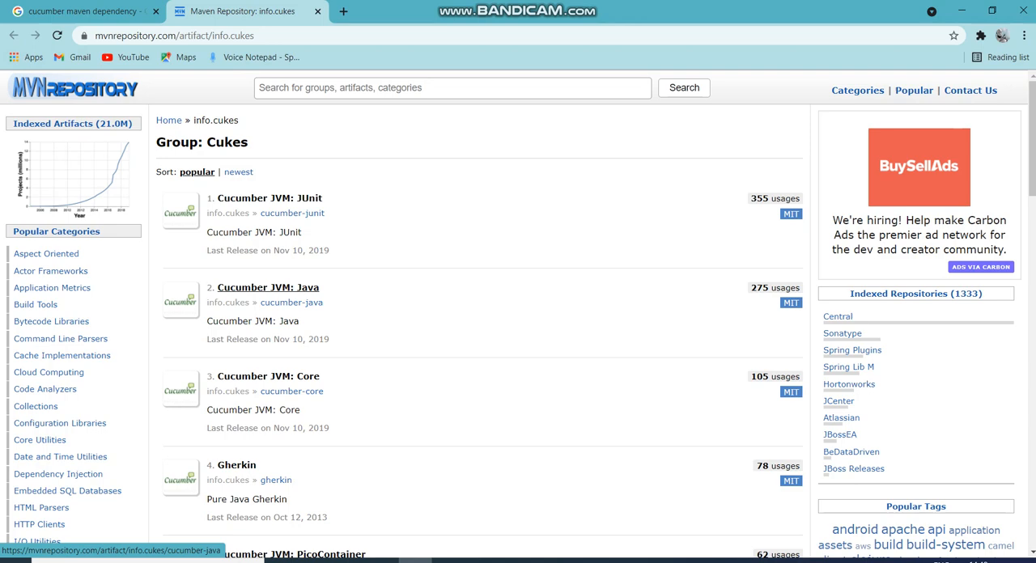
click(269, 288)
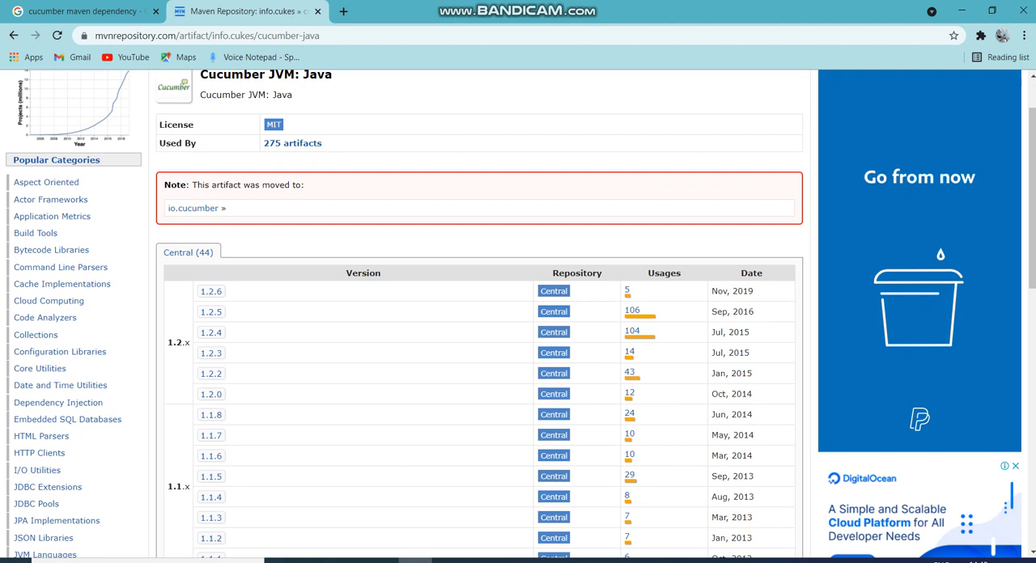
scroll(down, 3)
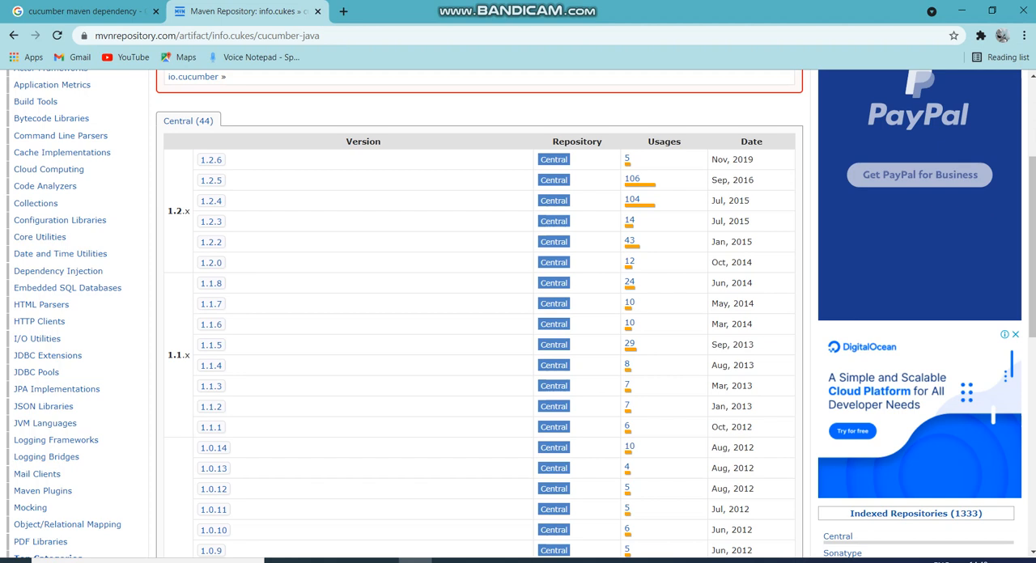
scroll(up, 3)
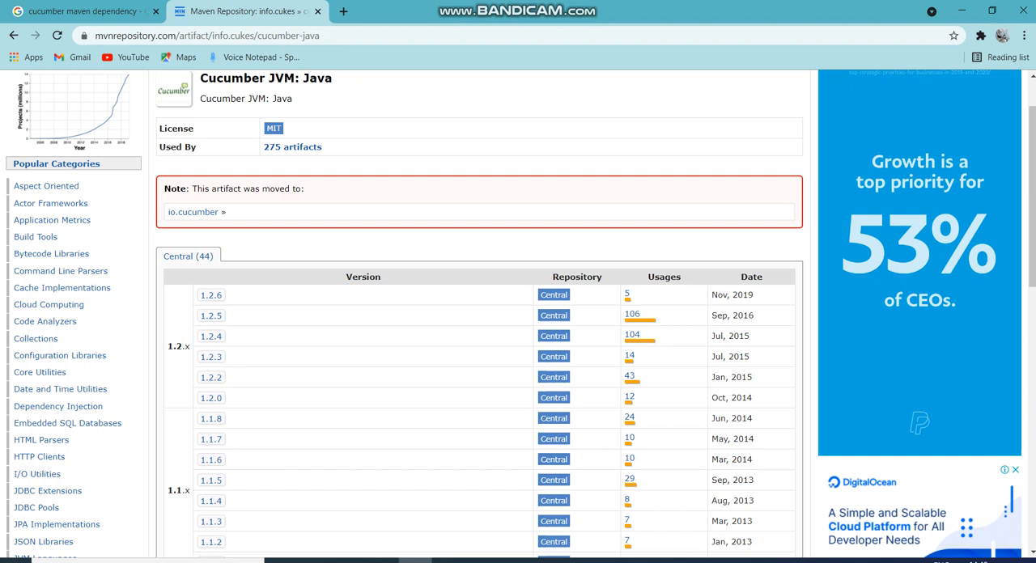
Open the io.cucumber Maven Repository page in another browser tab
click(81, 11)
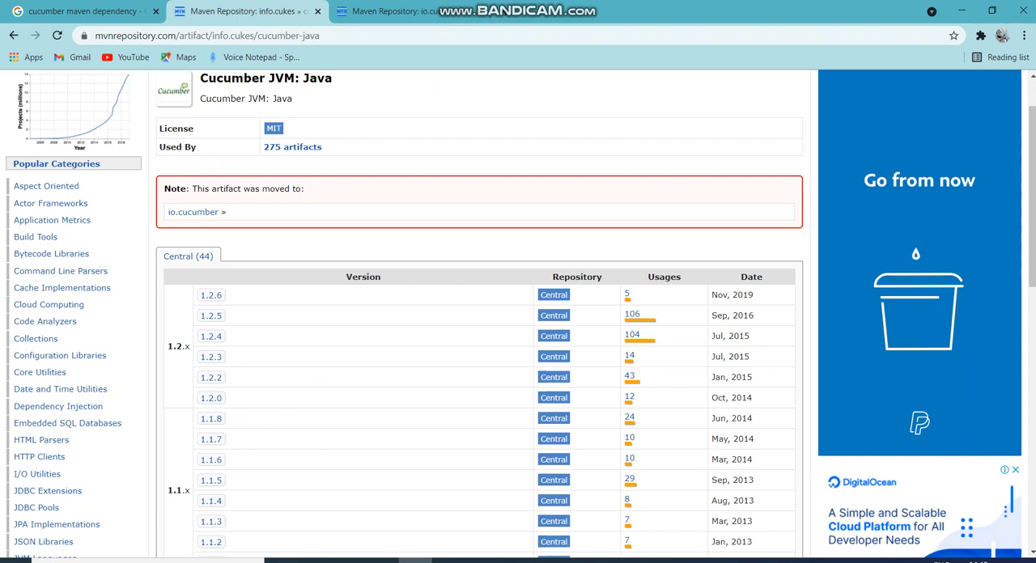
click(193, 211)
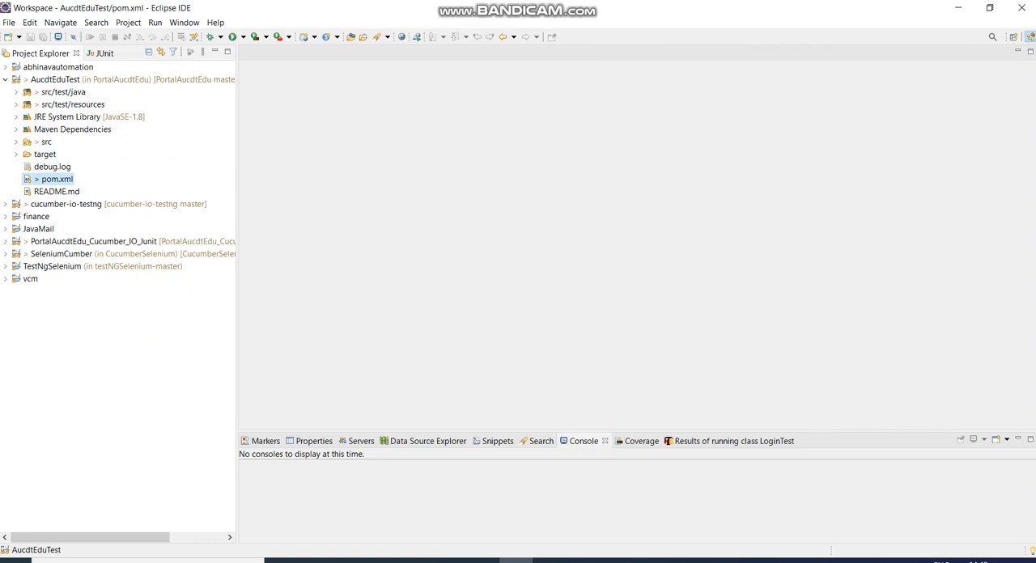
Review AucdtEduTest's pom.xml source dependencies and open the Cucumber IO JUnit TestRunner class
double_click(55, 179)
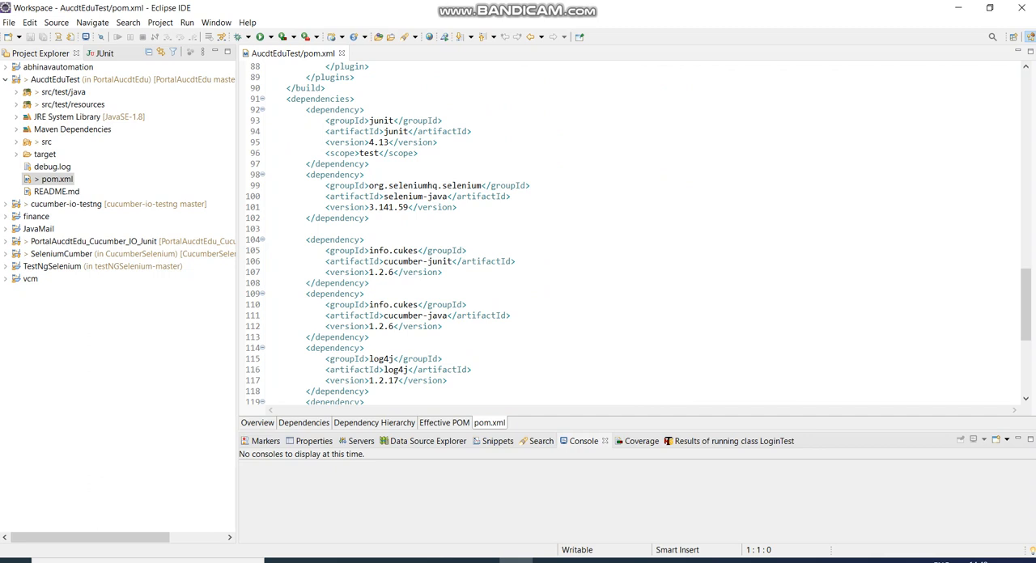
click(55, 178)
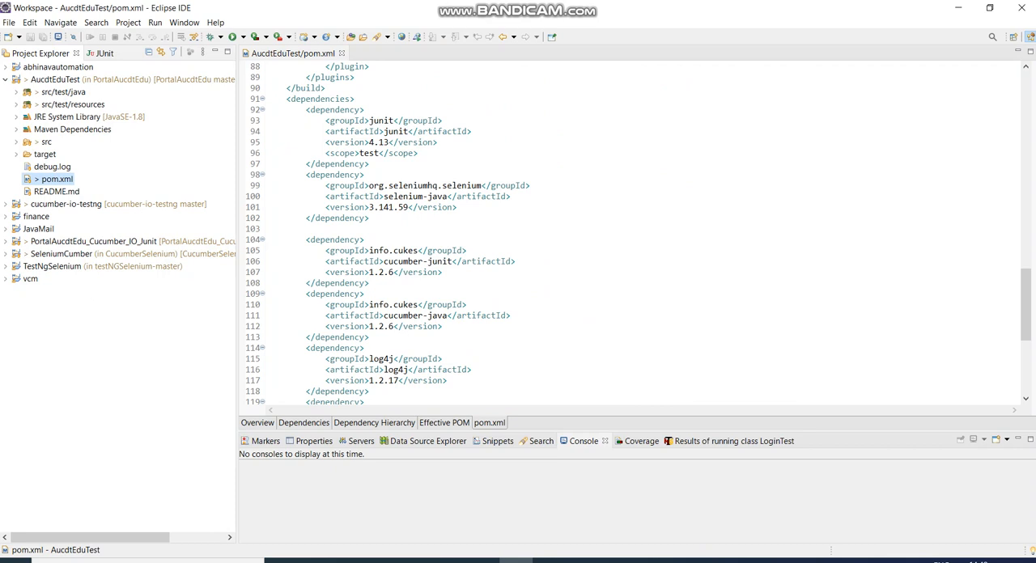
double_click(91, 278)
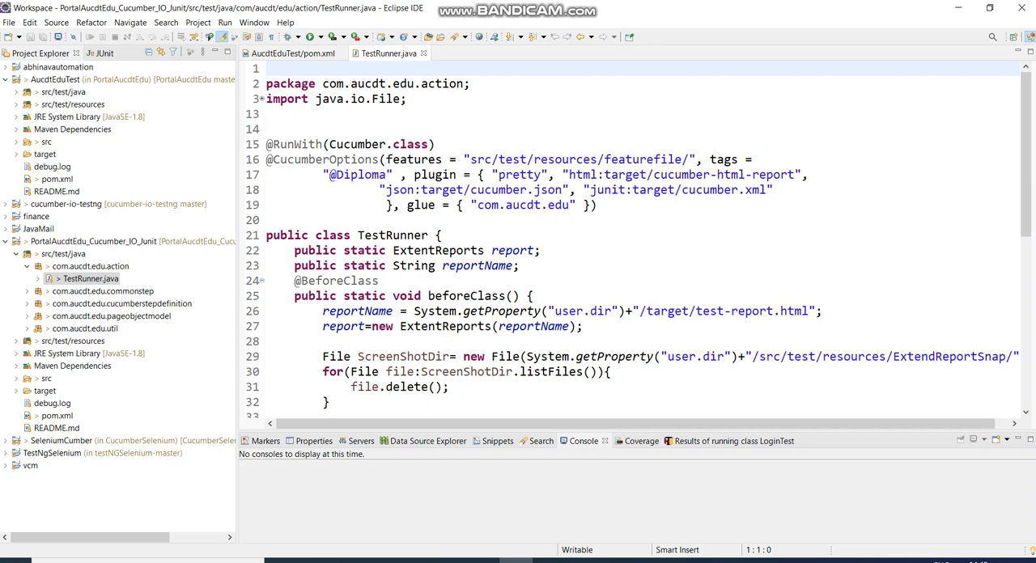
Open the PortalAucdtEdu_Cucumber_IO_Junit project's pom.xml from Project Explorer
double_click(55, 415)
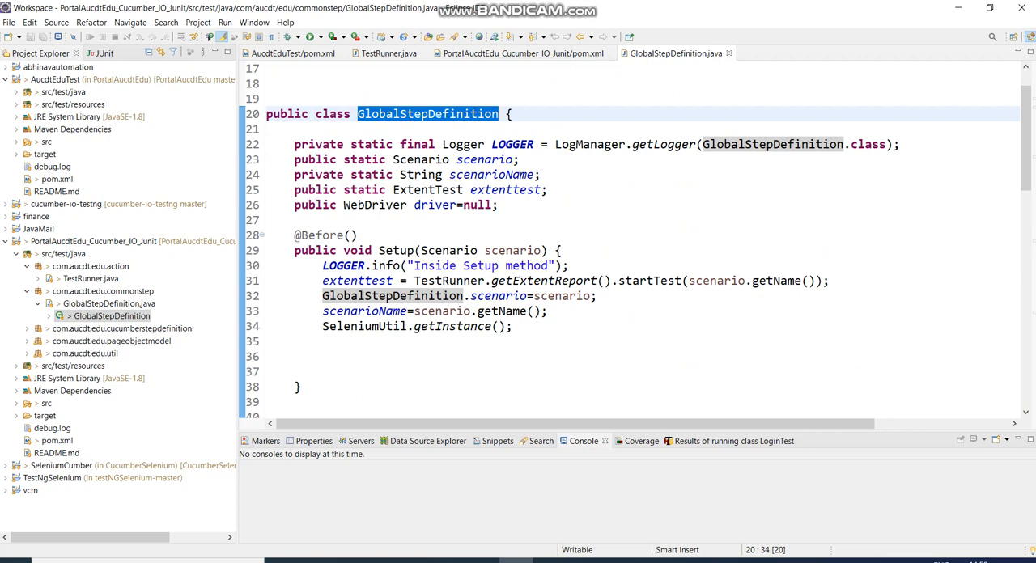
scroll(down, 3)
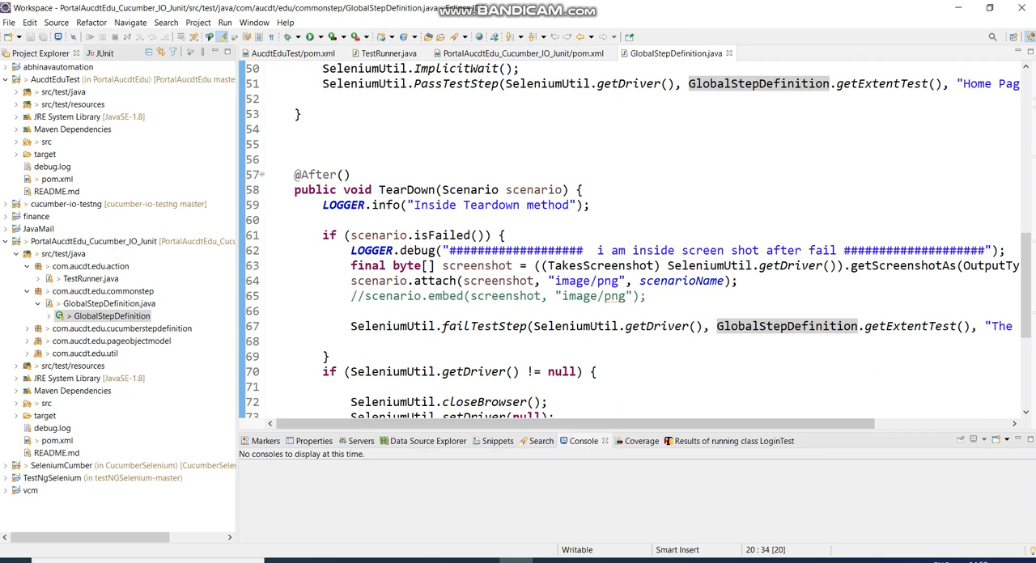
text(@Befo)
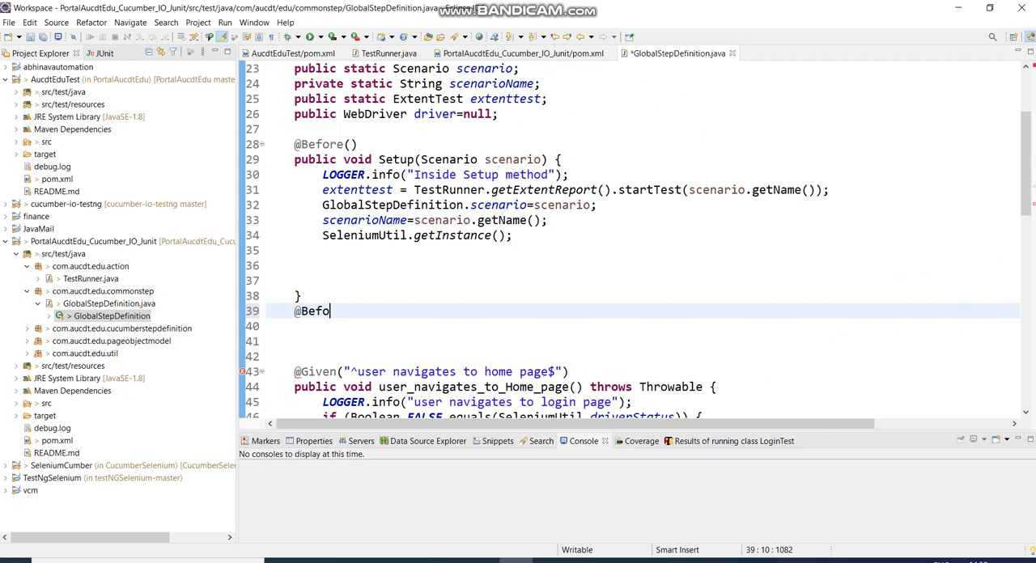
text(reStep)
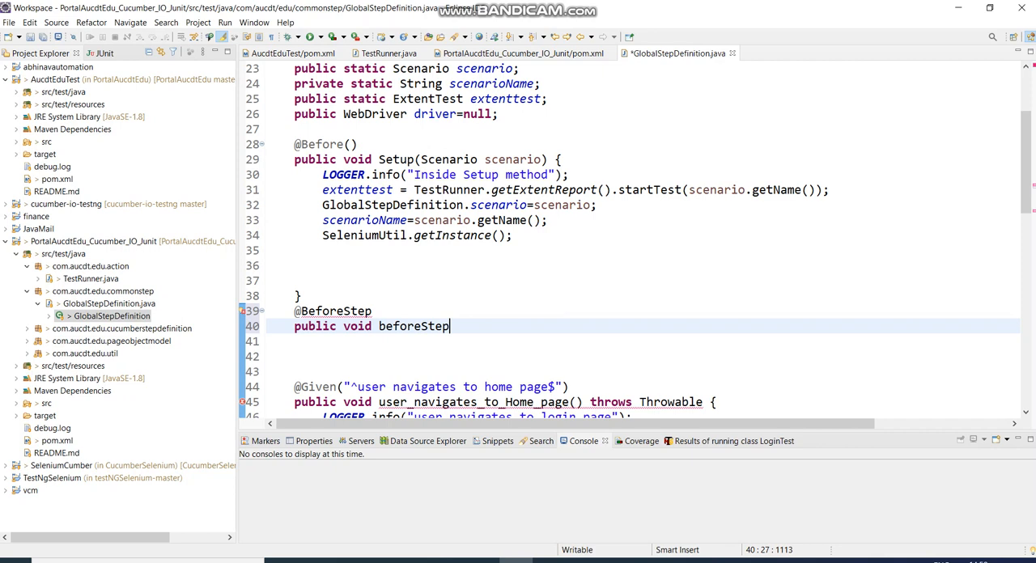
text(() {)
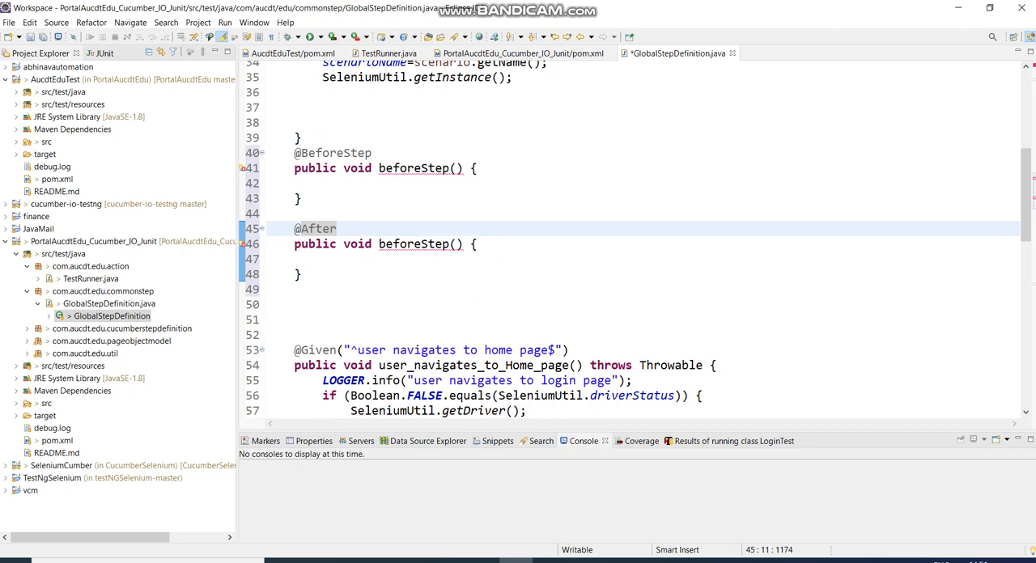
text(Step)
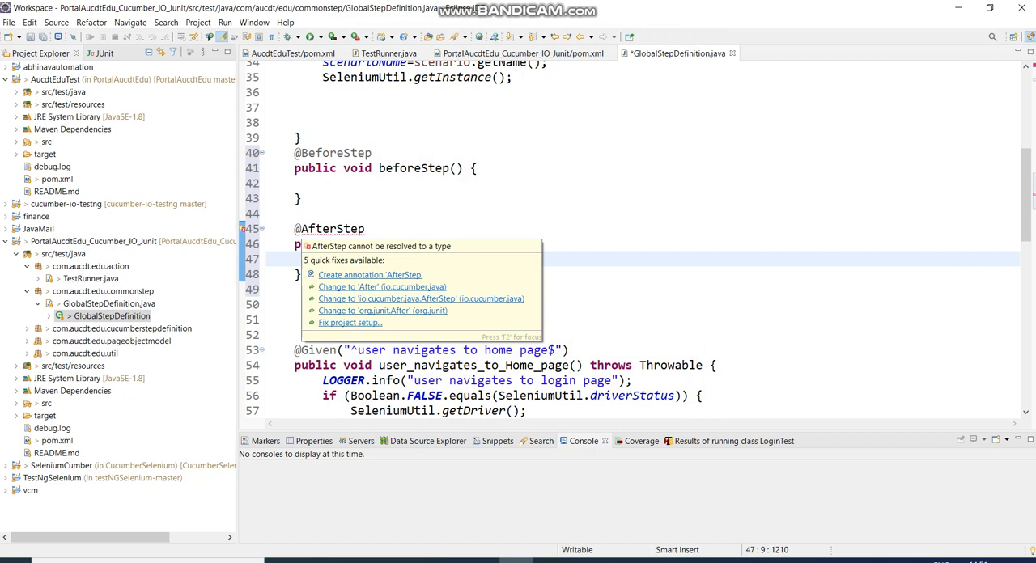
click(421, 298)
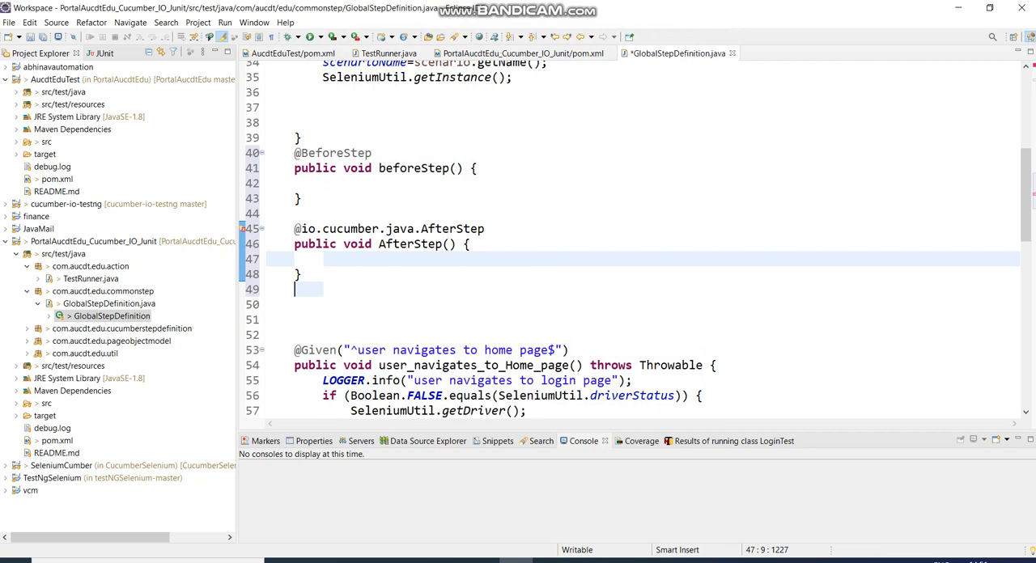
click(348, 229)
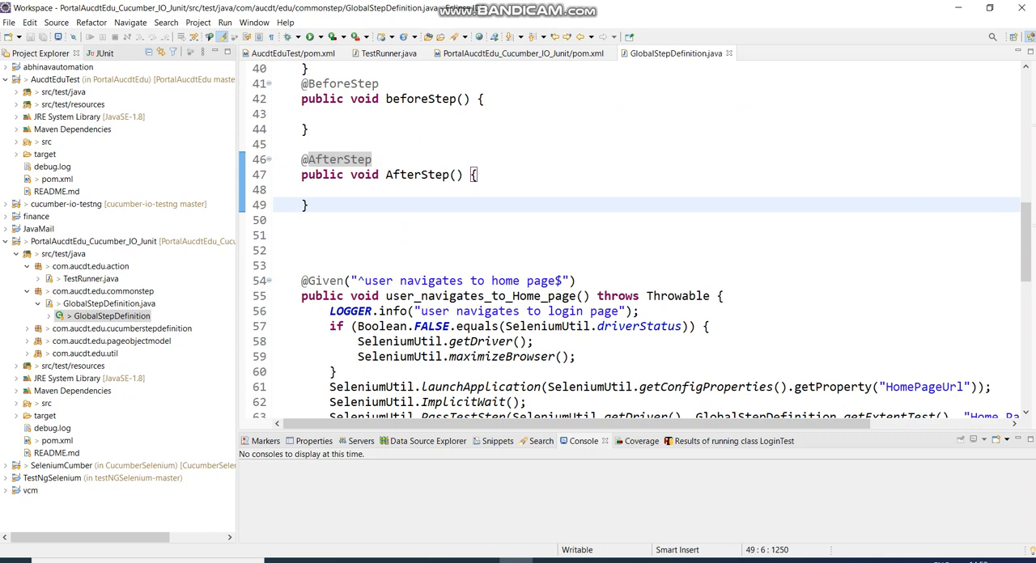
Expand src/test/resources and the featurefile folder to list the feature files
click(332, 189)
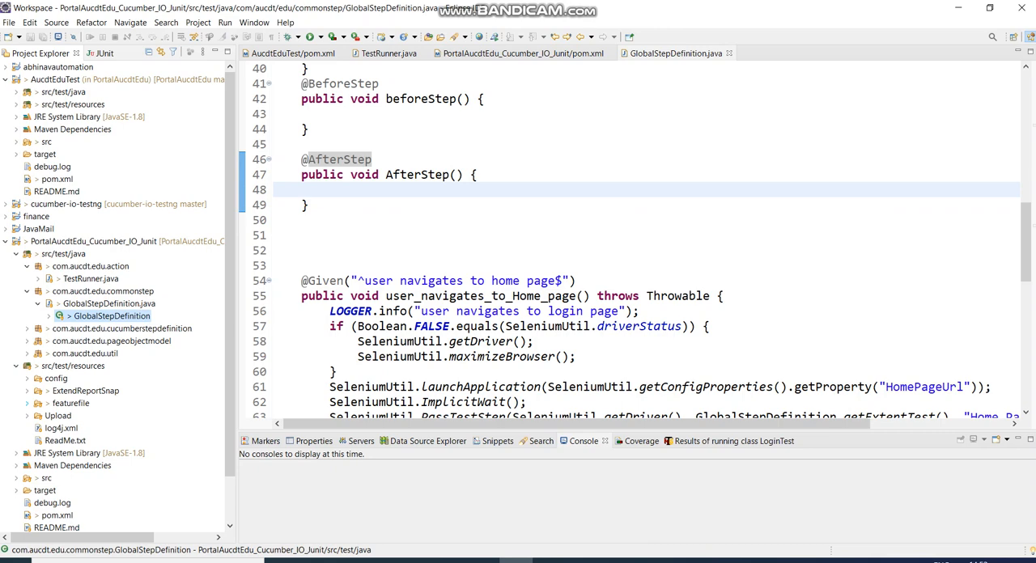
double_click(91, 390)
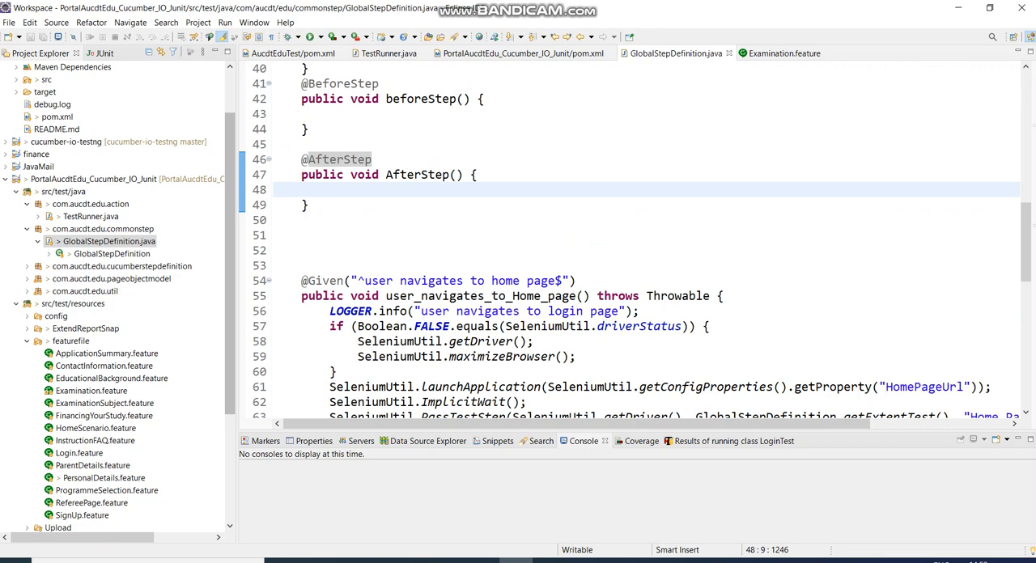
scroll(down, 3)
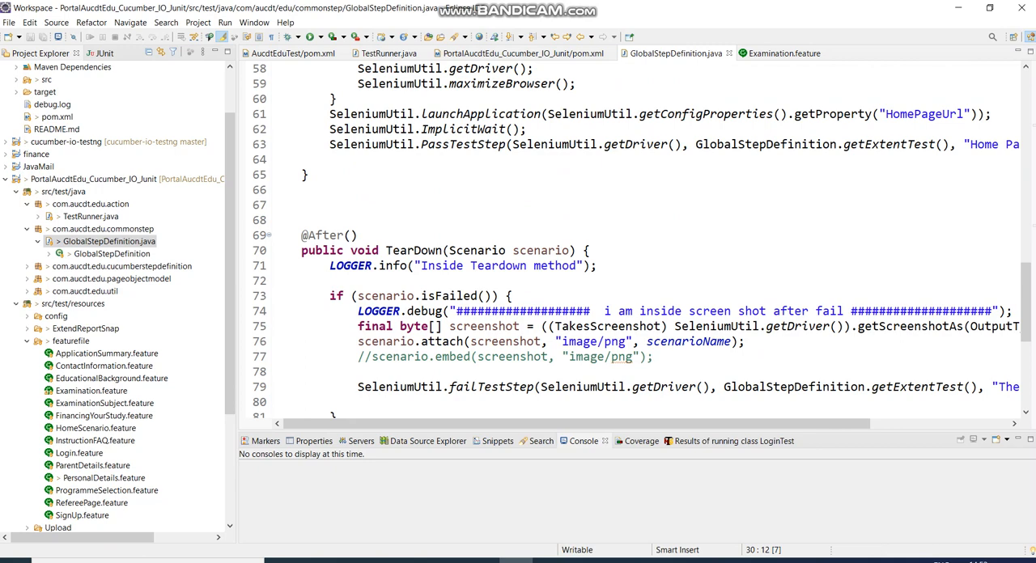
click(783, 52)
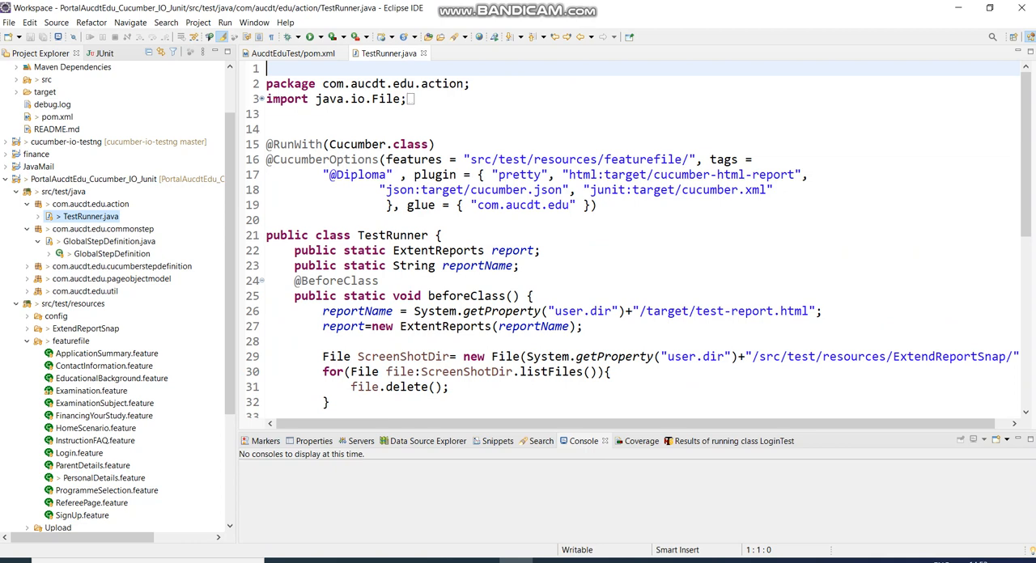
click(91, 217)
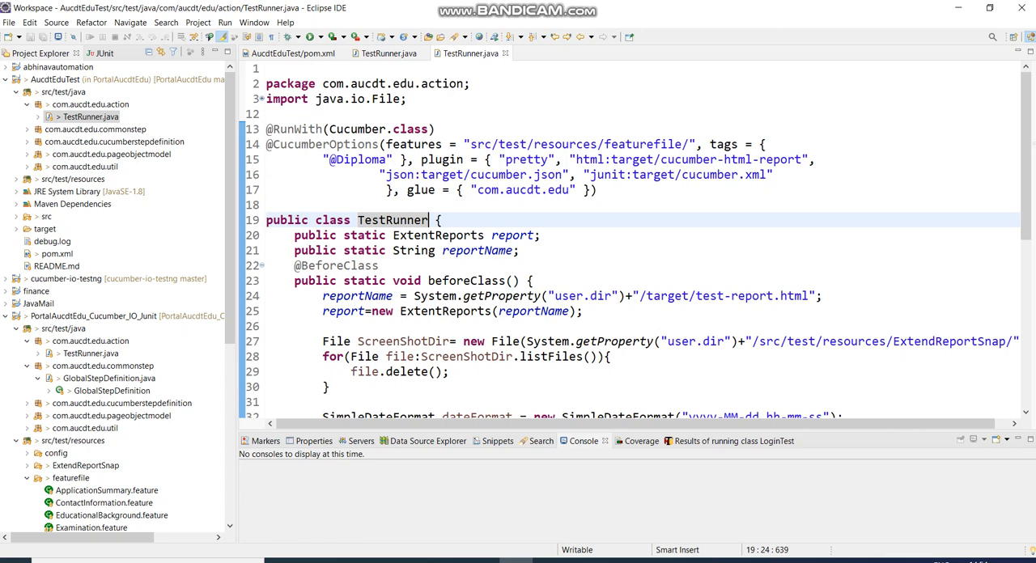
click(411, 159)
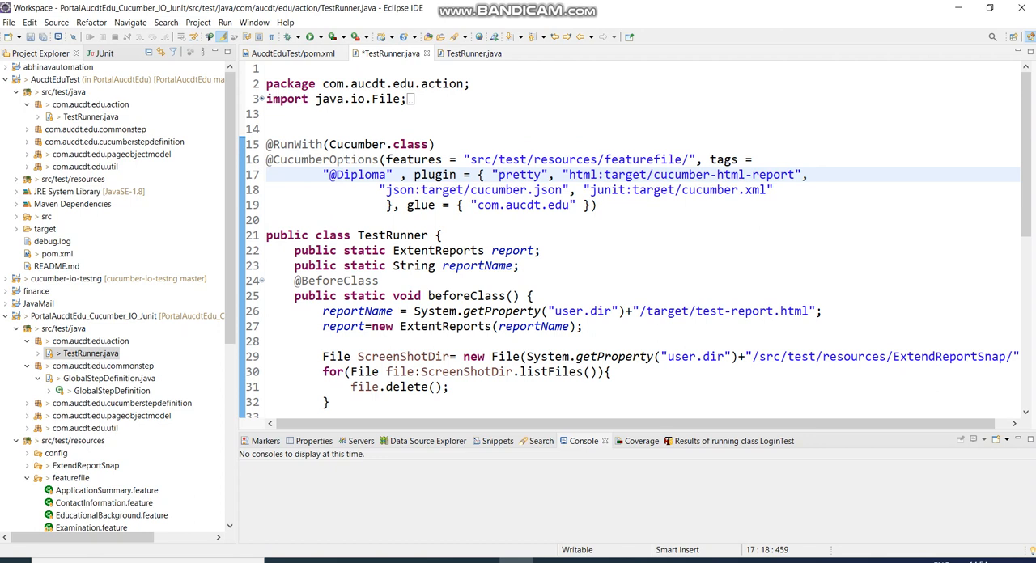
click(389, 174)
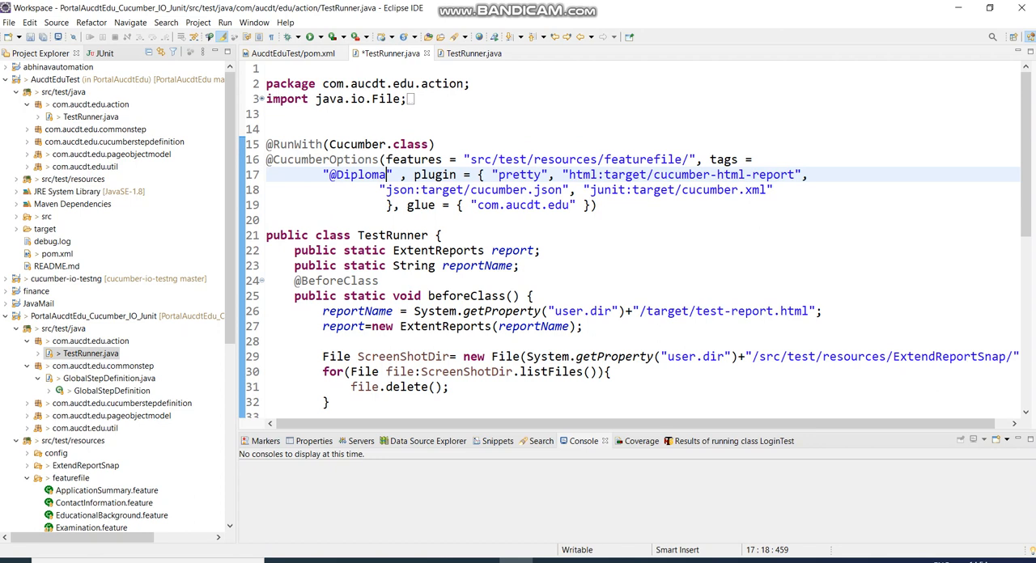
click(113, 142)
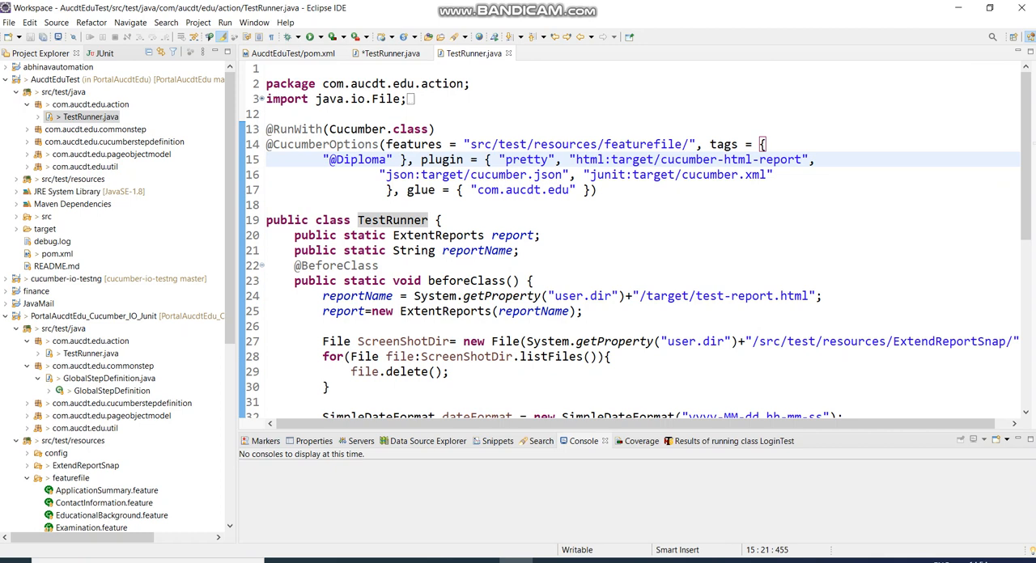
click(408, 159)
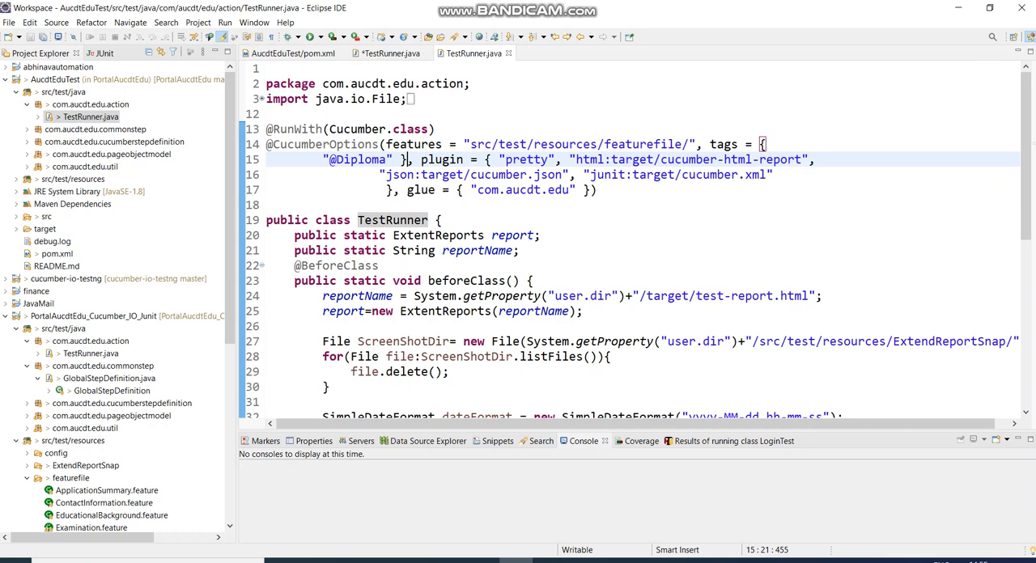
Call SeleniumUtil.takeScreenShot() in beforeStep with throws IOException, and save the class
click(111, 316)
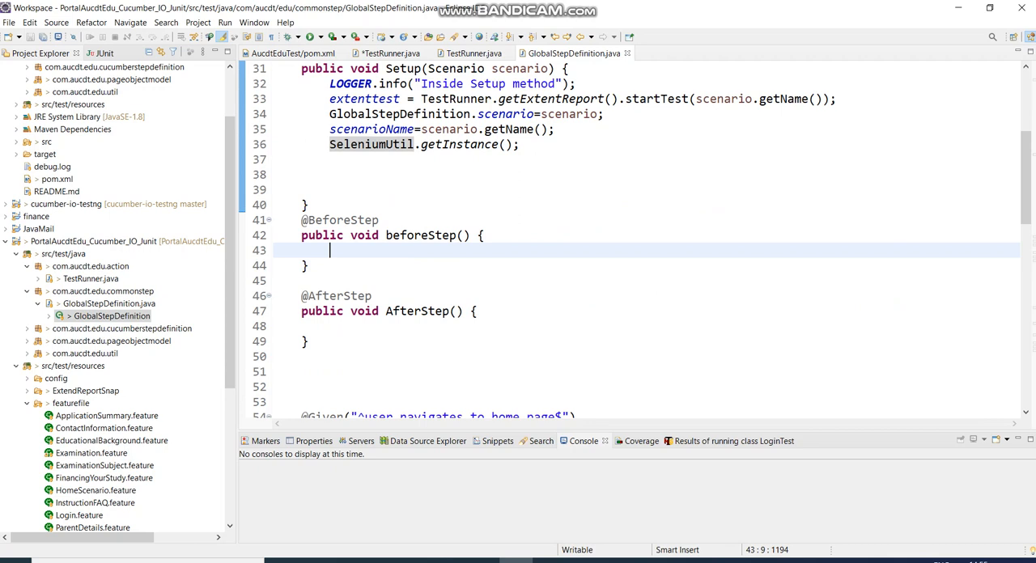
text(SeleniumUtil.g)
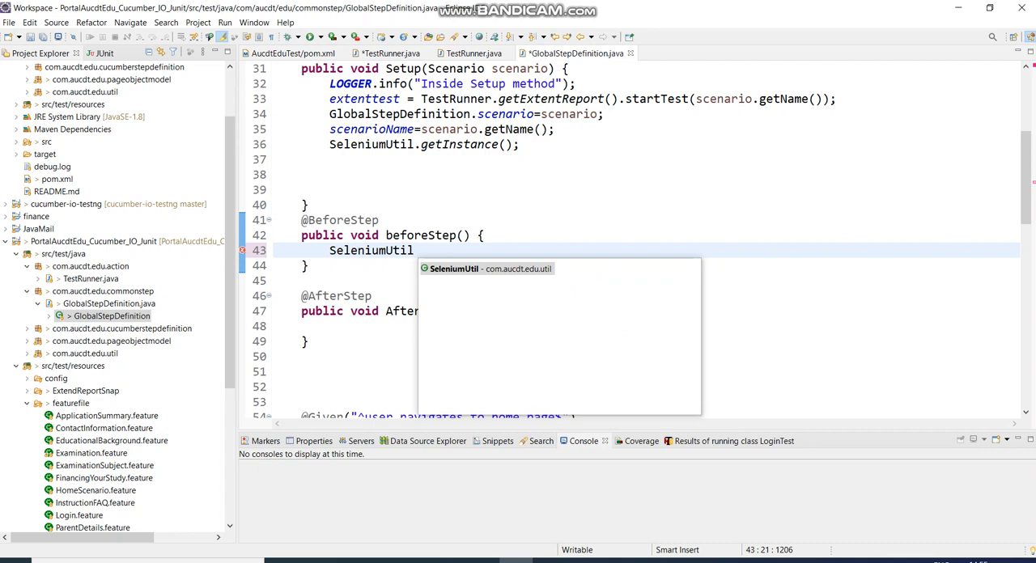
text(.scre)
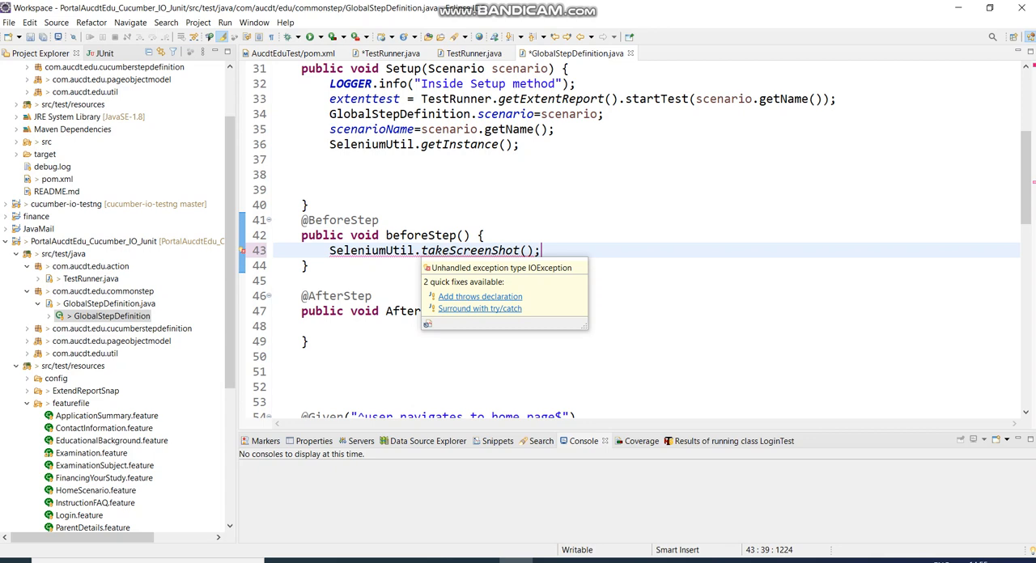
click(479, 296)
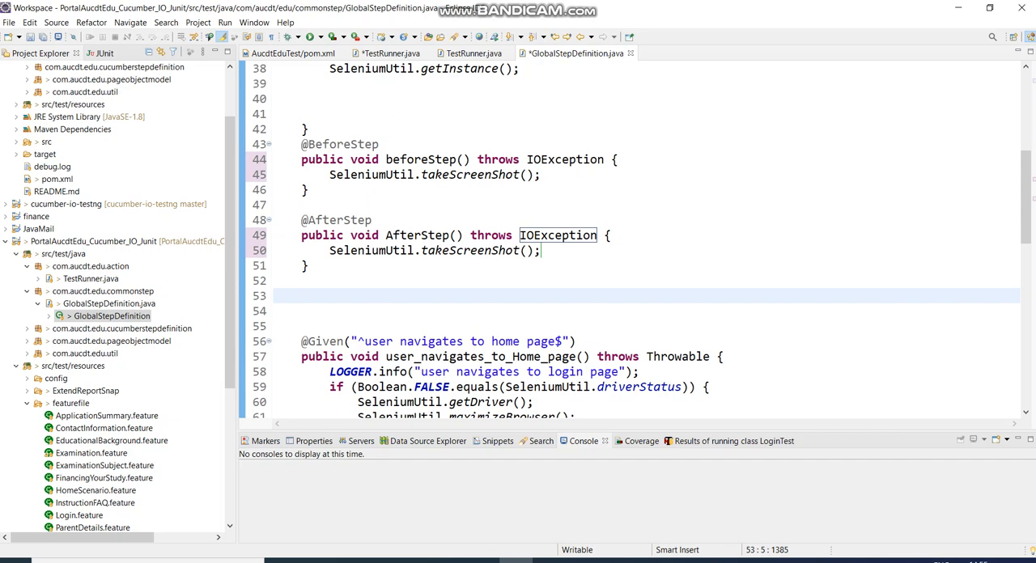
key(ctrl+s)
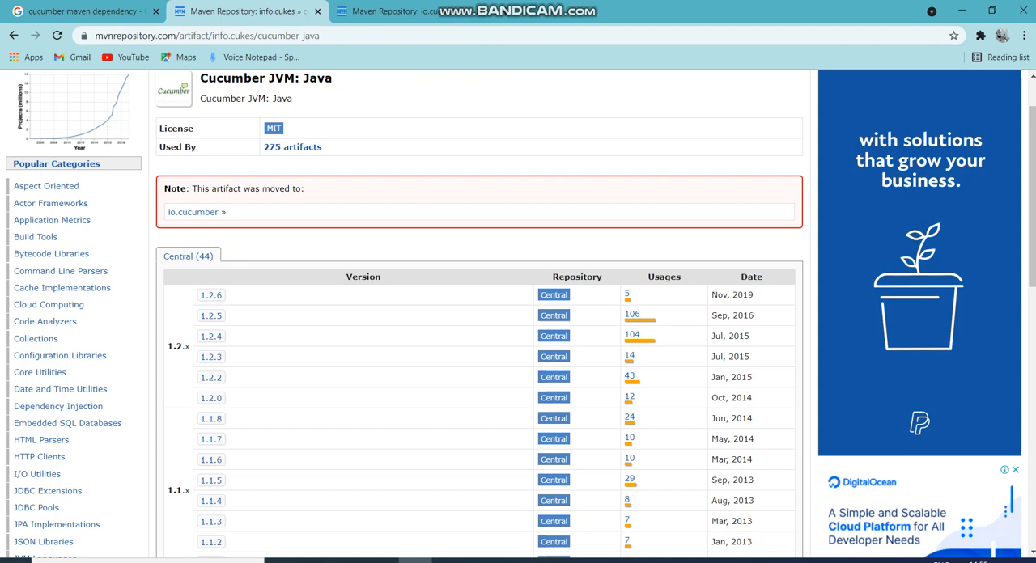
Open io.cucumber's Cucumber JVM: Java 6.10.4 release and review its compile and test dependencies
click(192, 212)
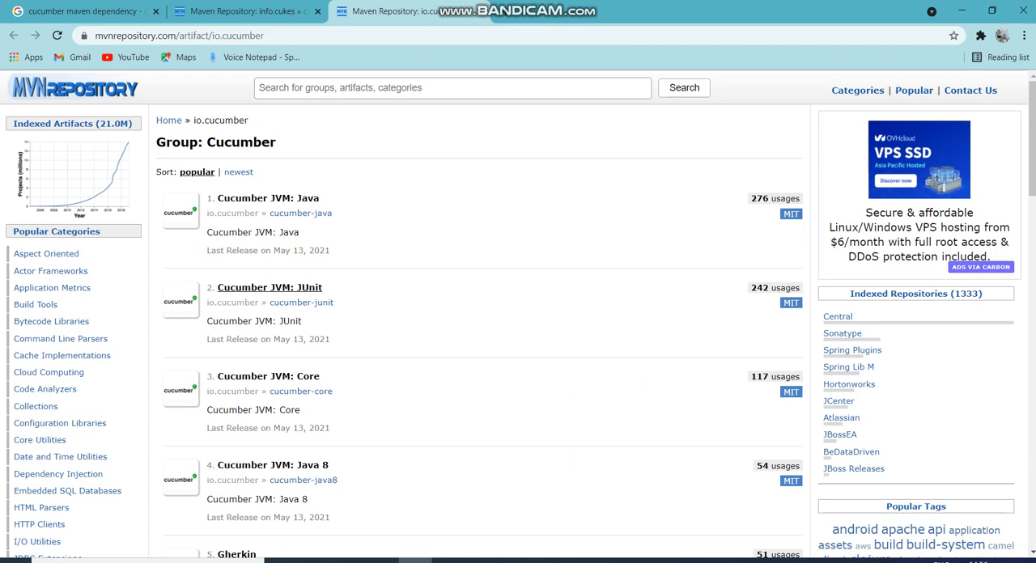
click(268, 198)
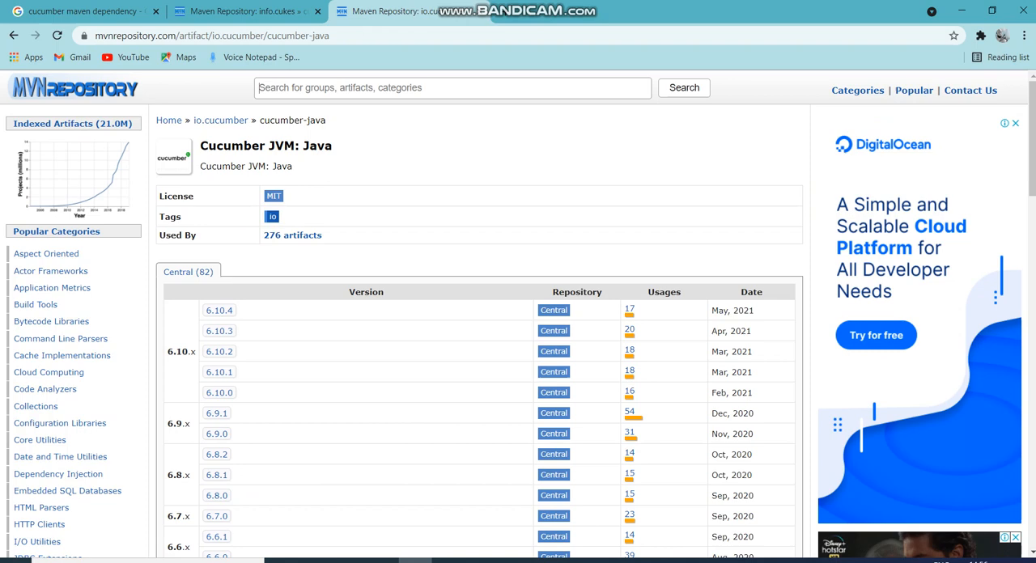
click(218, 311)
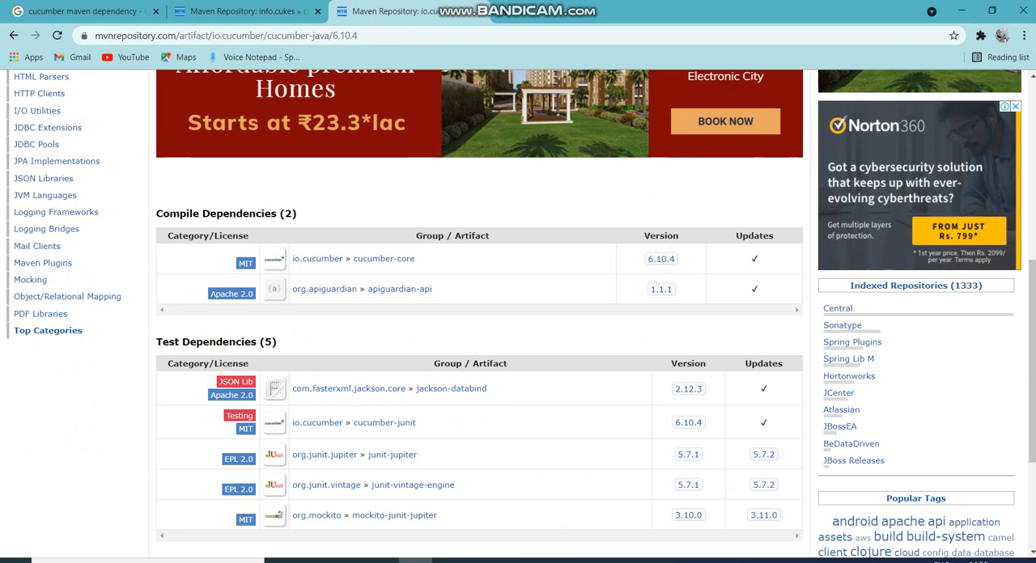
scroll(down, 3)
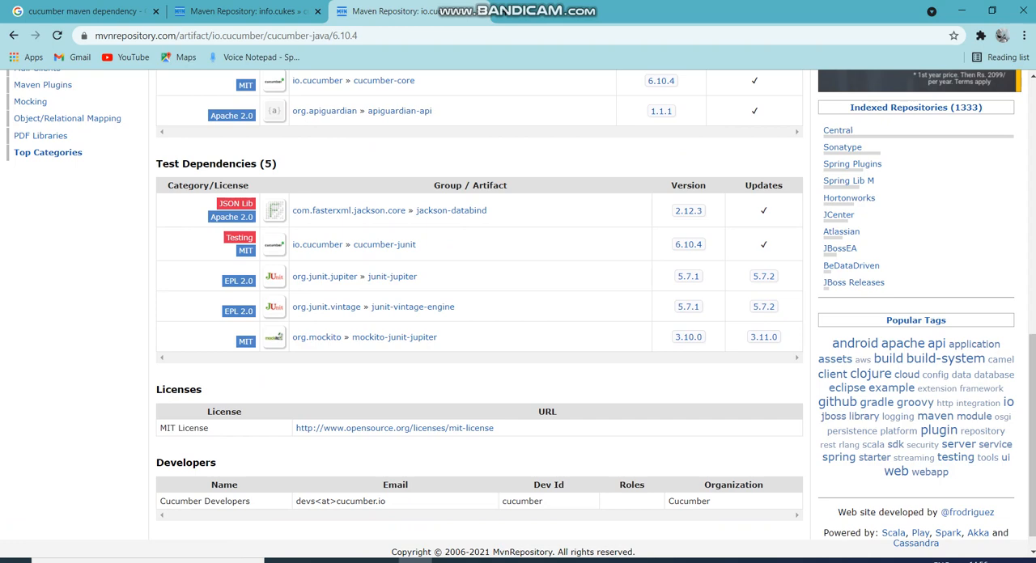
scroll(down, 3)
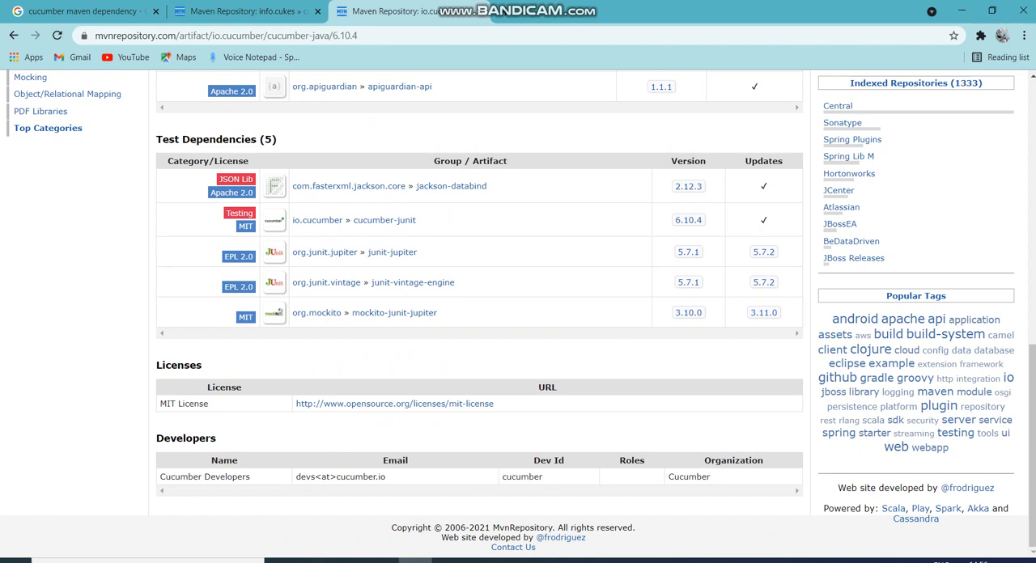